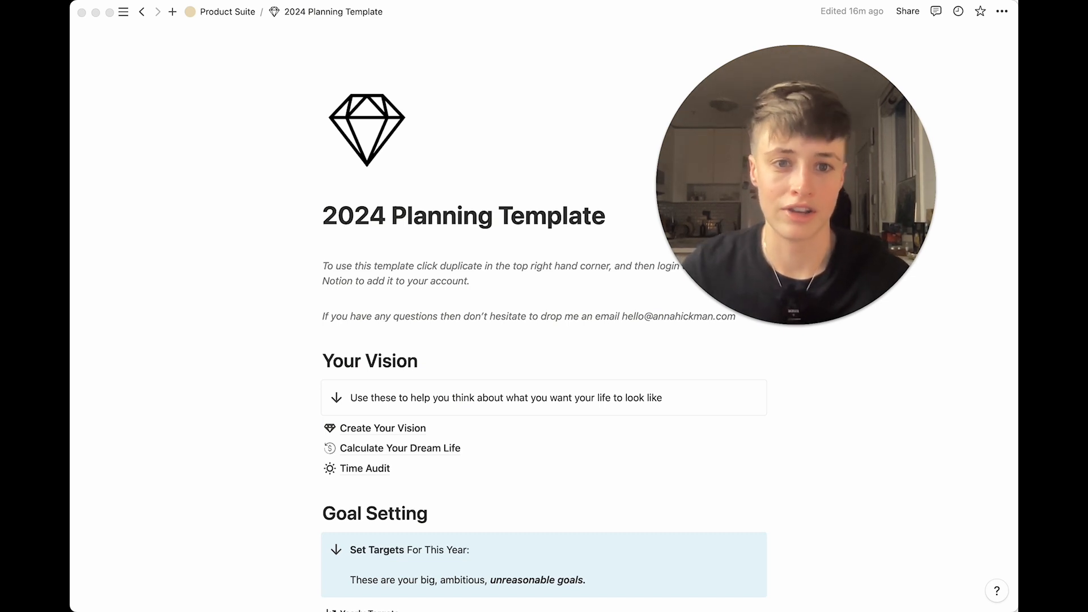
Step: Scroll through the Yearly Targets goals down to the Non-Negotiable Tasks guidance and Quarter Tasks table
scroll(down, 3)
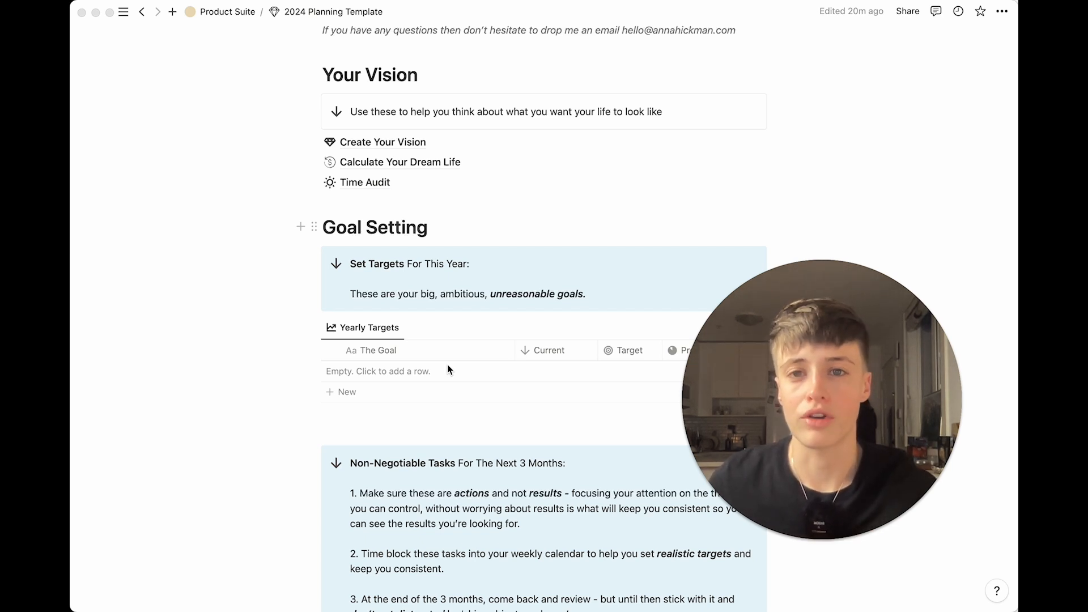
scroll(down, 3)
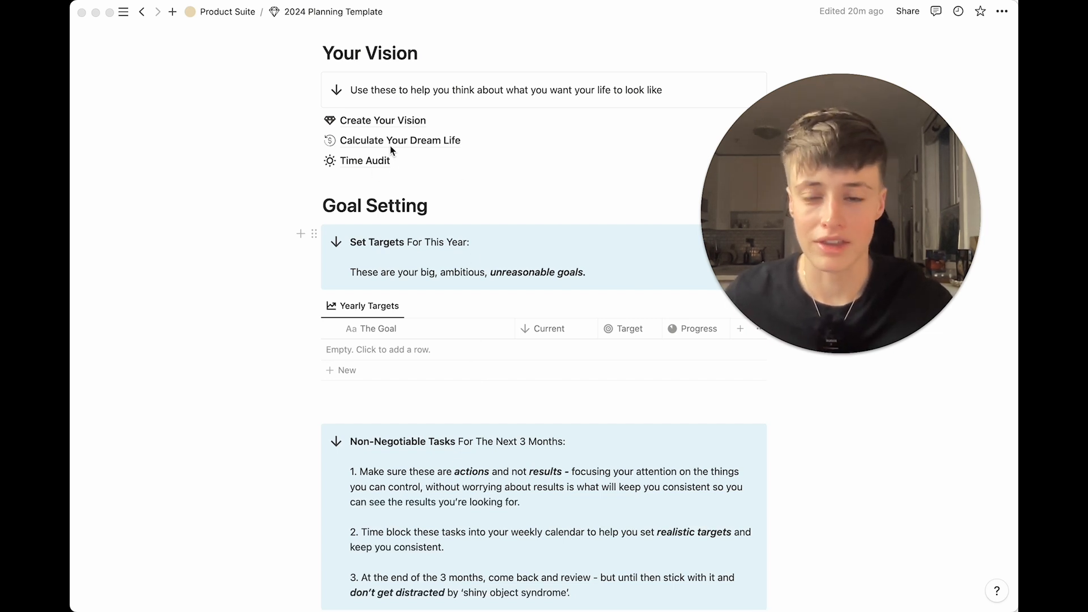
scroll(down, 3)
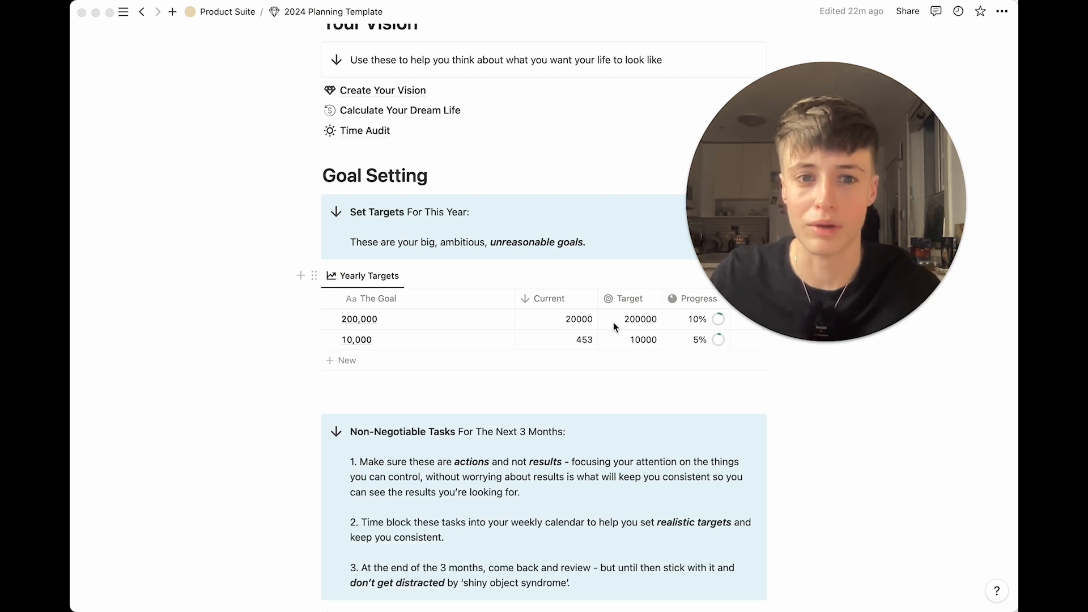
mouse_move(487, 346)
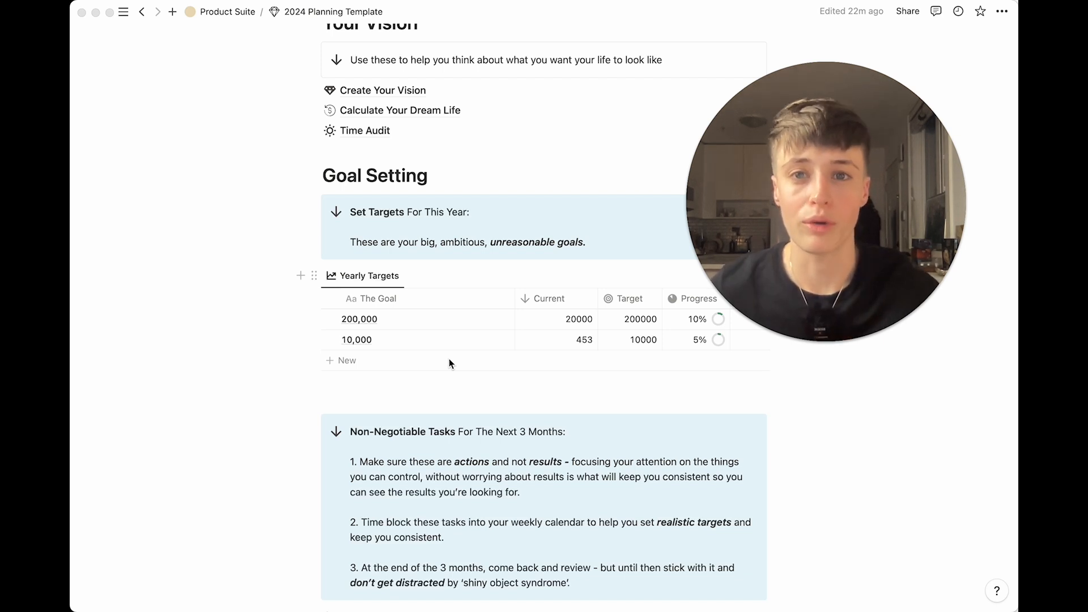
Step: Reach the empty Quarter Tasks database and bring up Cron's week view for October 15–21, 2023
scroll(down, 3)
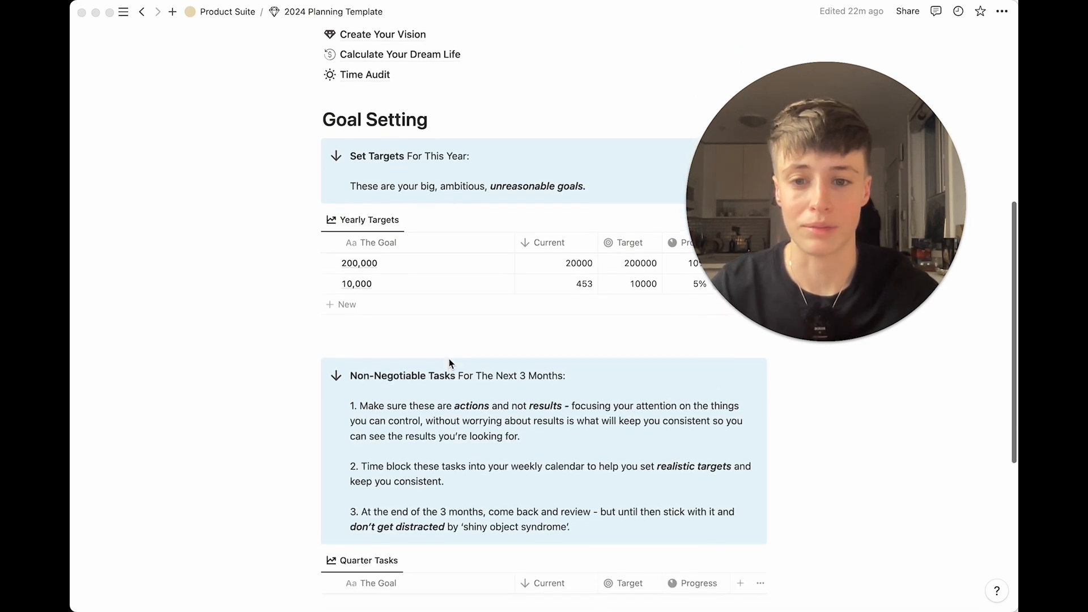
scroll(down, 3)
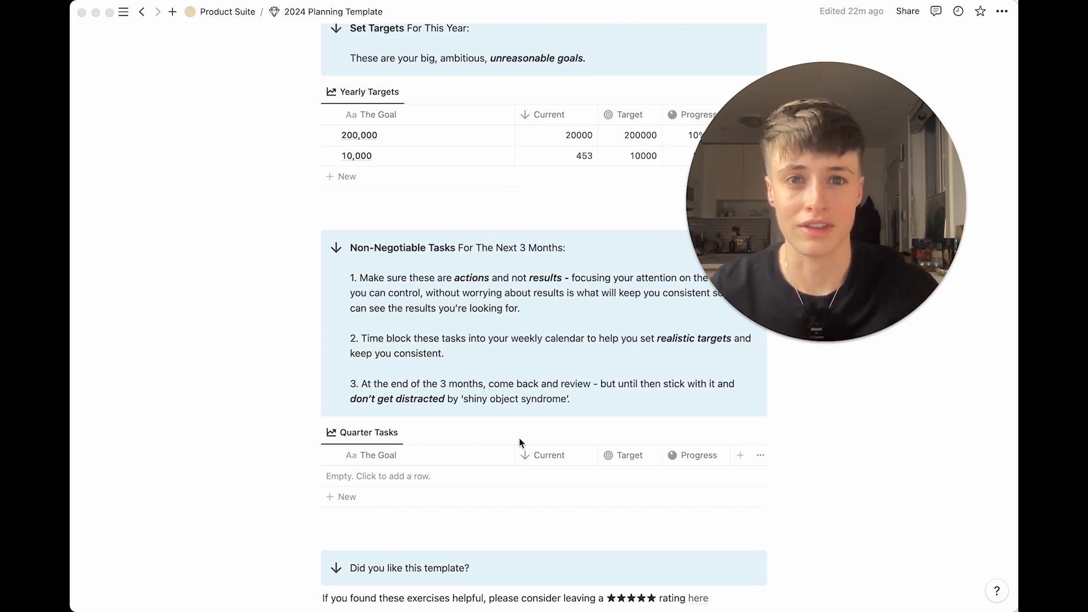
scroll(down, 3)
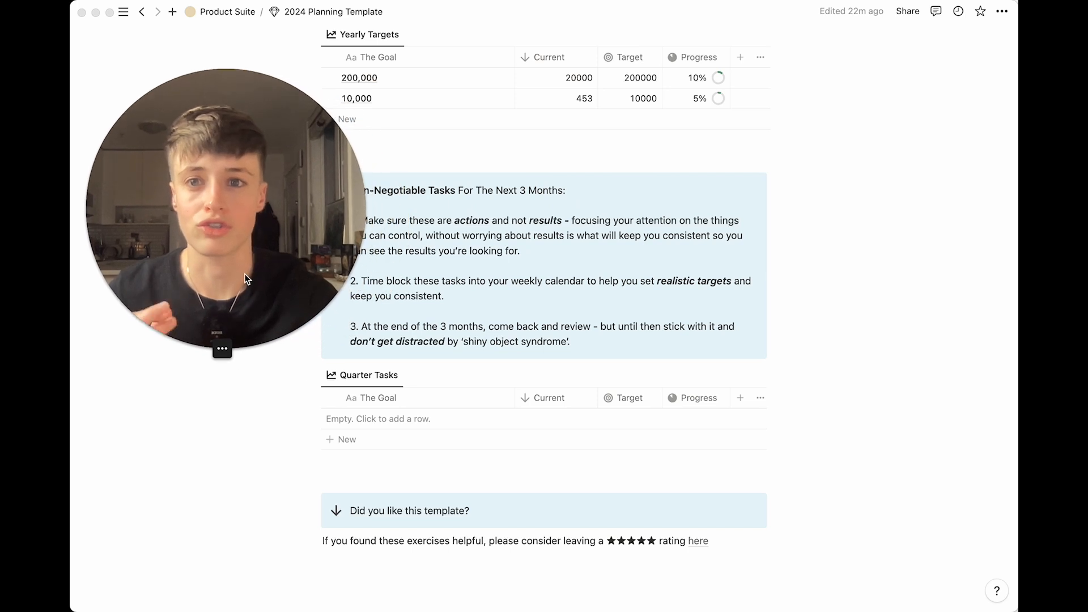
scroll(down, 3)
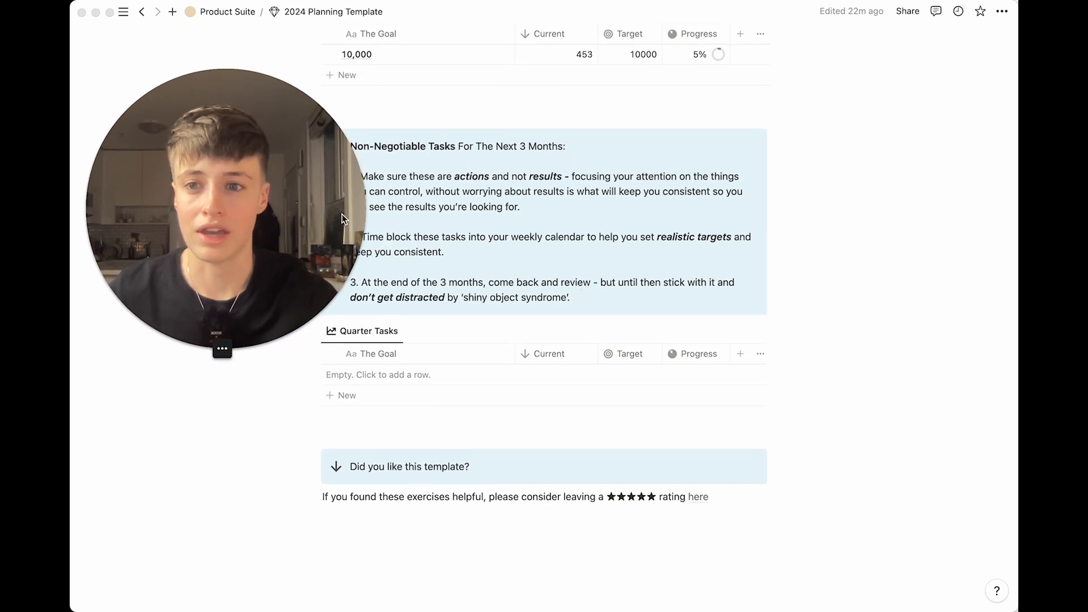
drag(221, 209, 859, 267)
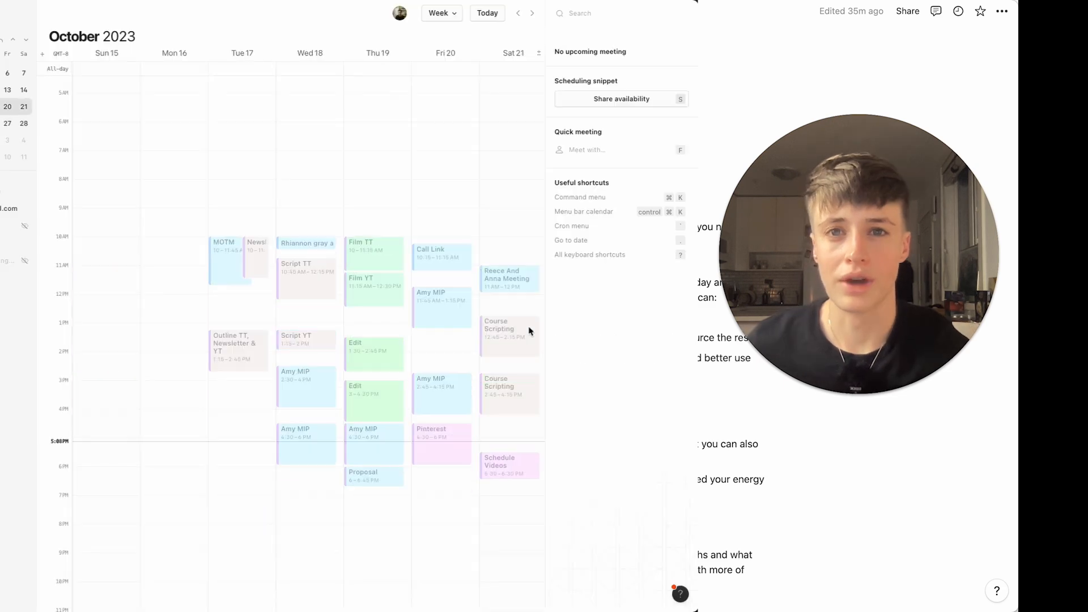
Step: Browse July and late September 2023, then land on the week of December 31 – January 6
click(518, 13)
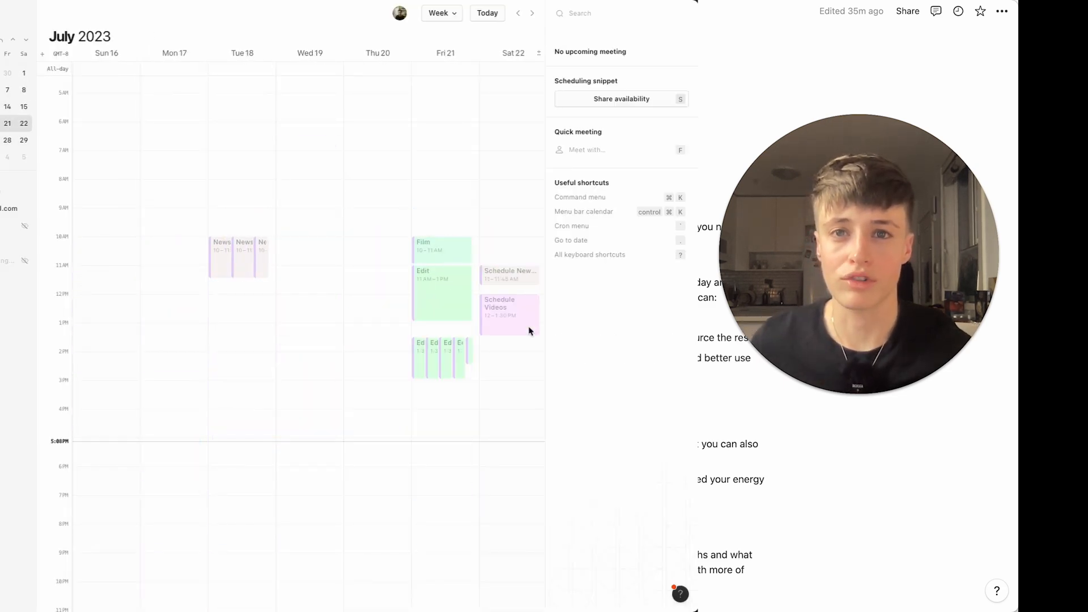
click(532, 12)
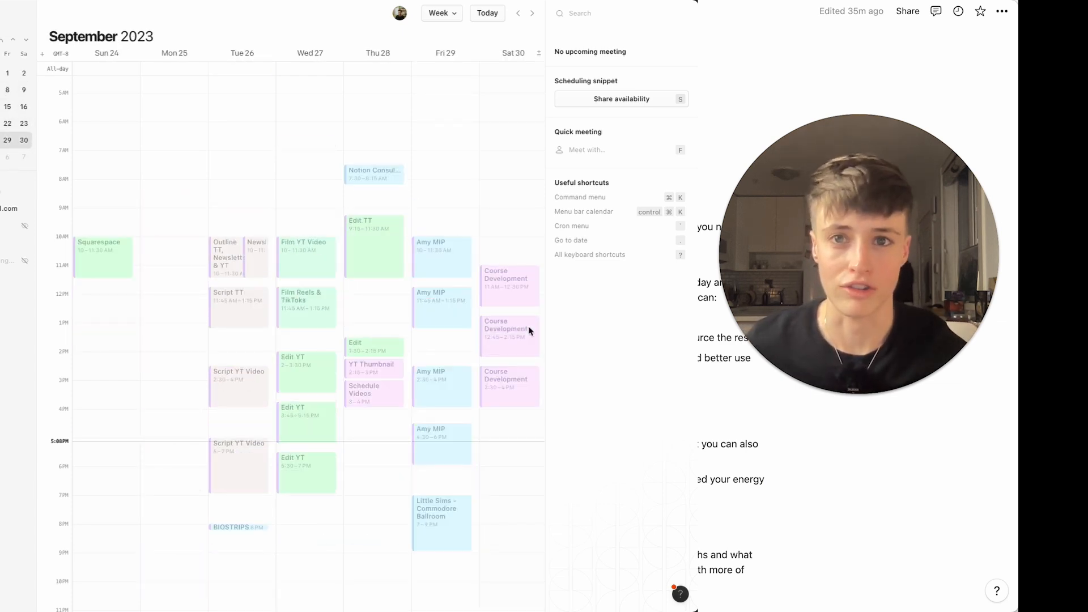
click(531, 12)
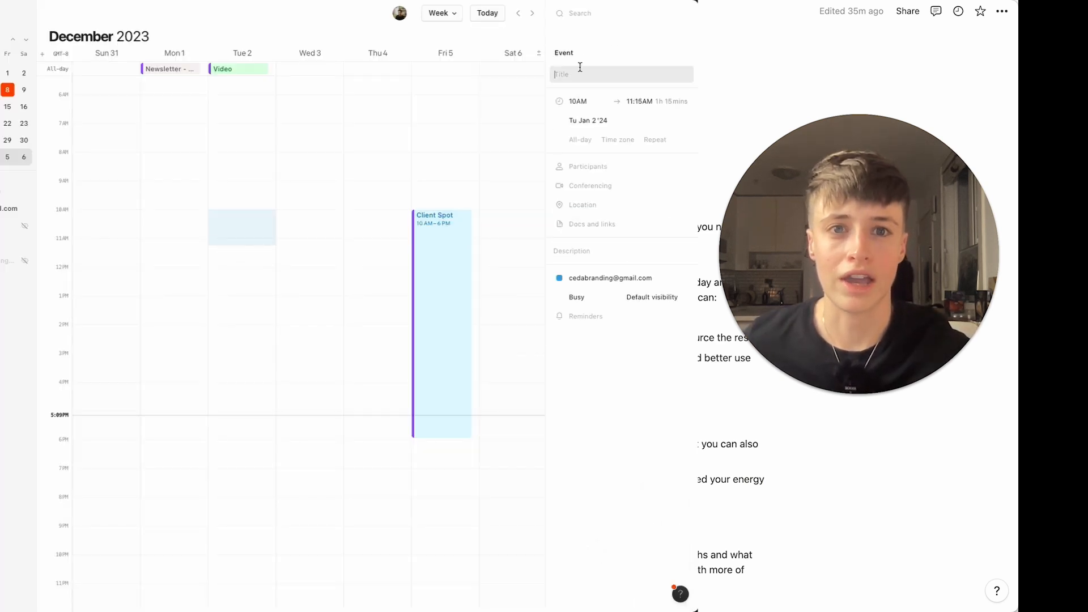
Step: Name the new Tuesday January 2 event 'Time Block' and move a copy to Tuesday afternoon
text(Time Block)
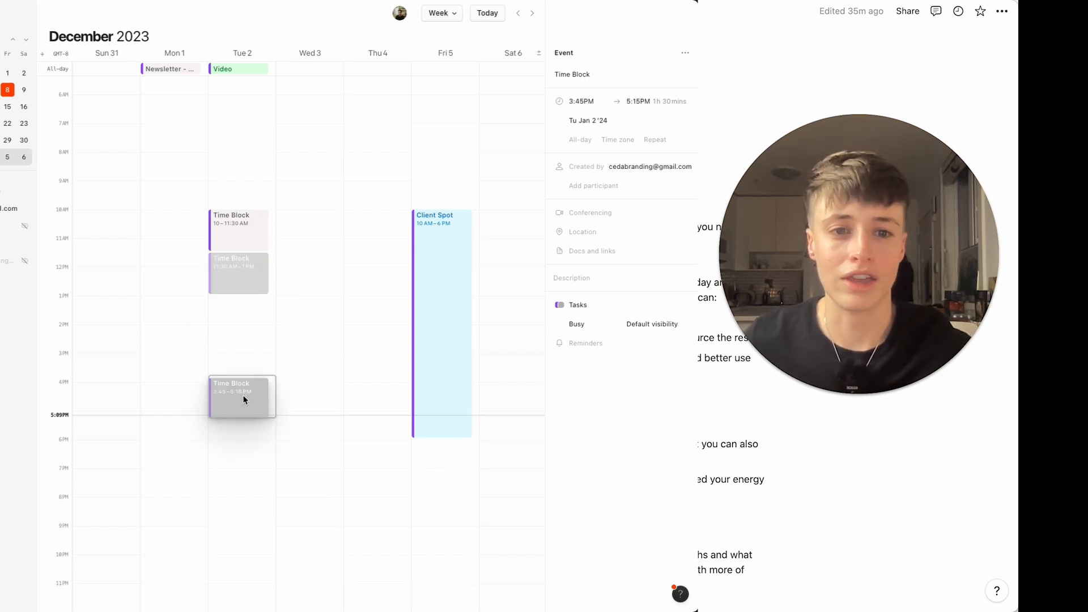
drag(242, 395, 243, 385)
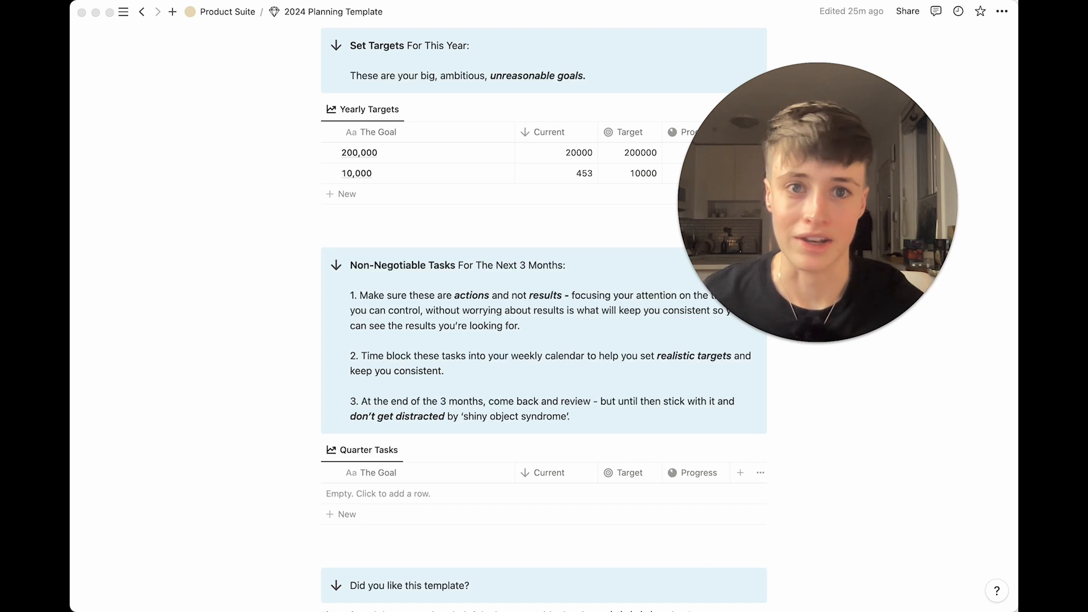
Step: Scroll Notion to Quarter Tasks before returning to Cron's renamed January 2024 blocks
scroll(down, 3)
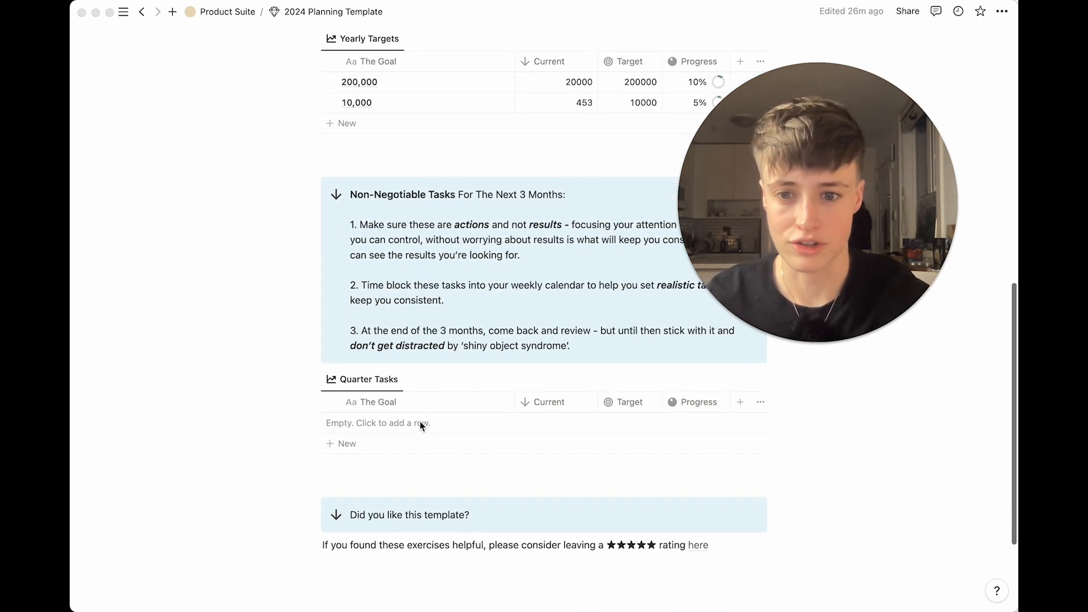
scroll(down, 3)
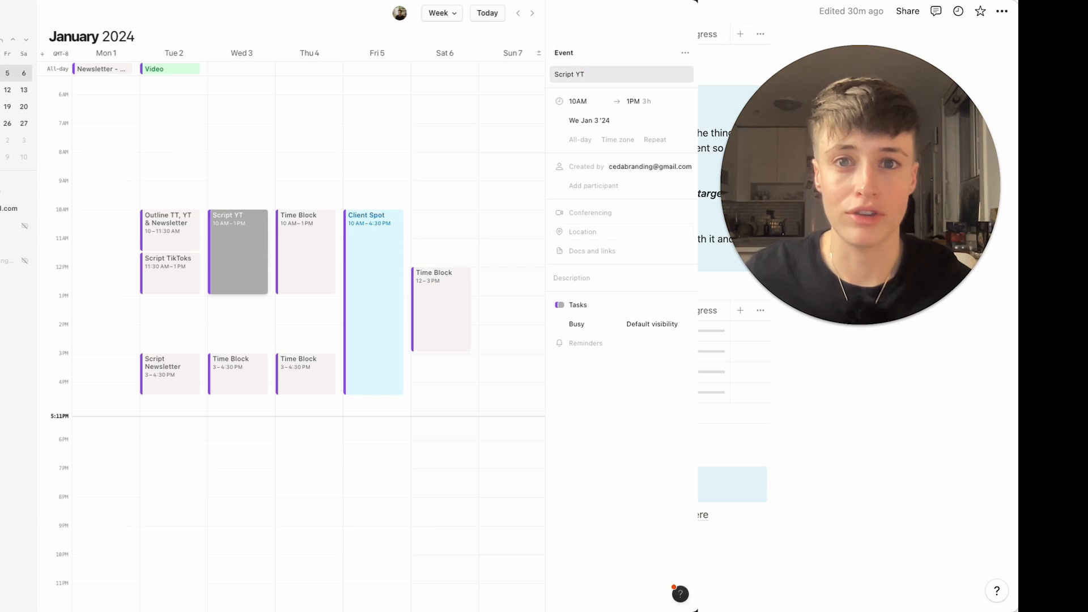
Step: Close the Script YT details and rename another block 'Product Developm'
click(305, 252)
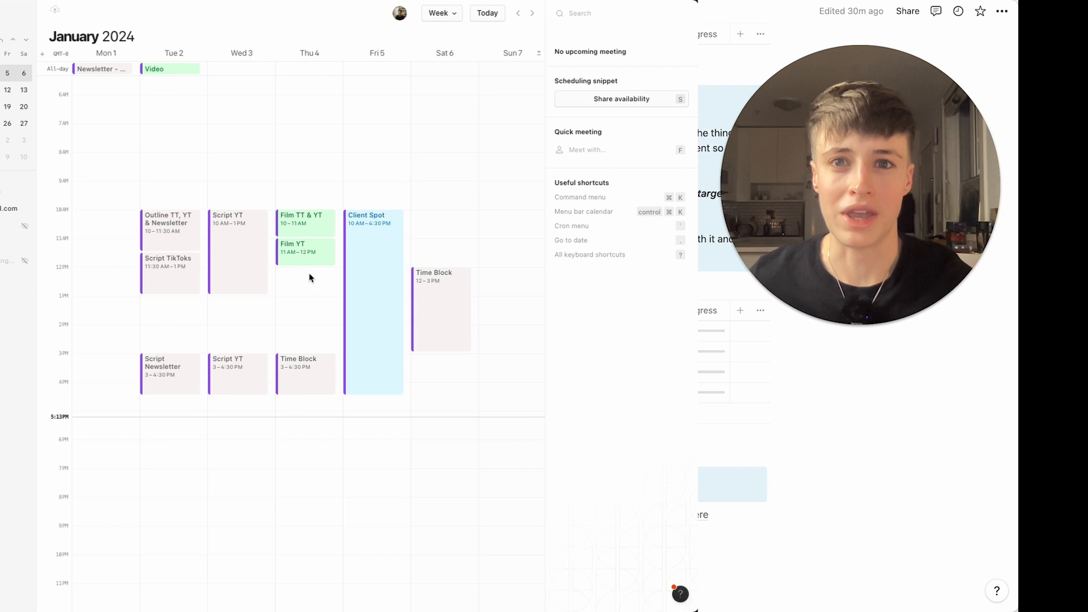
click(305, 278)
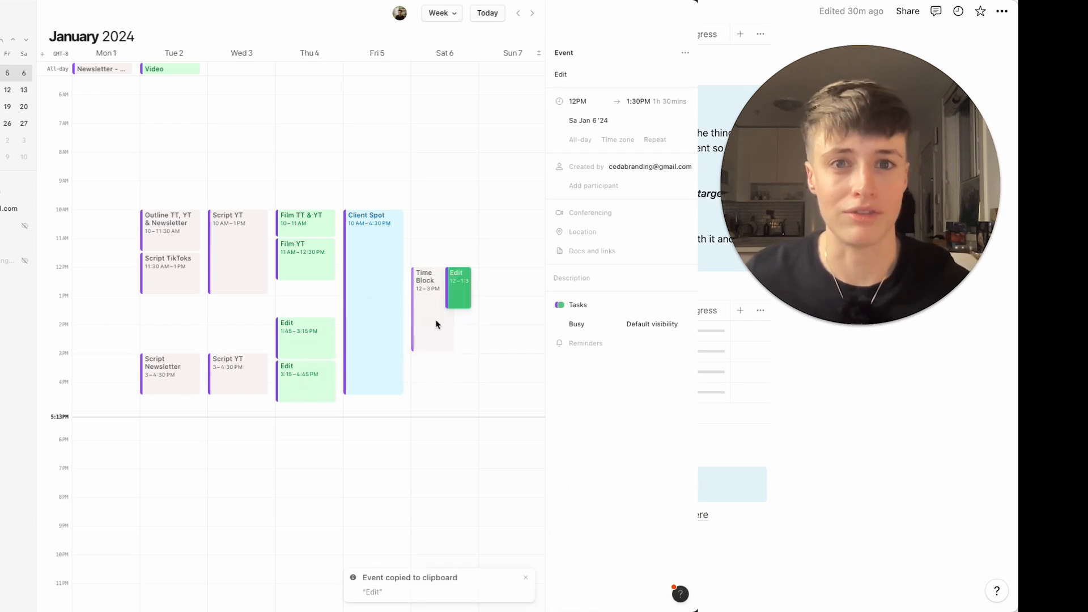
text(Product Developm)
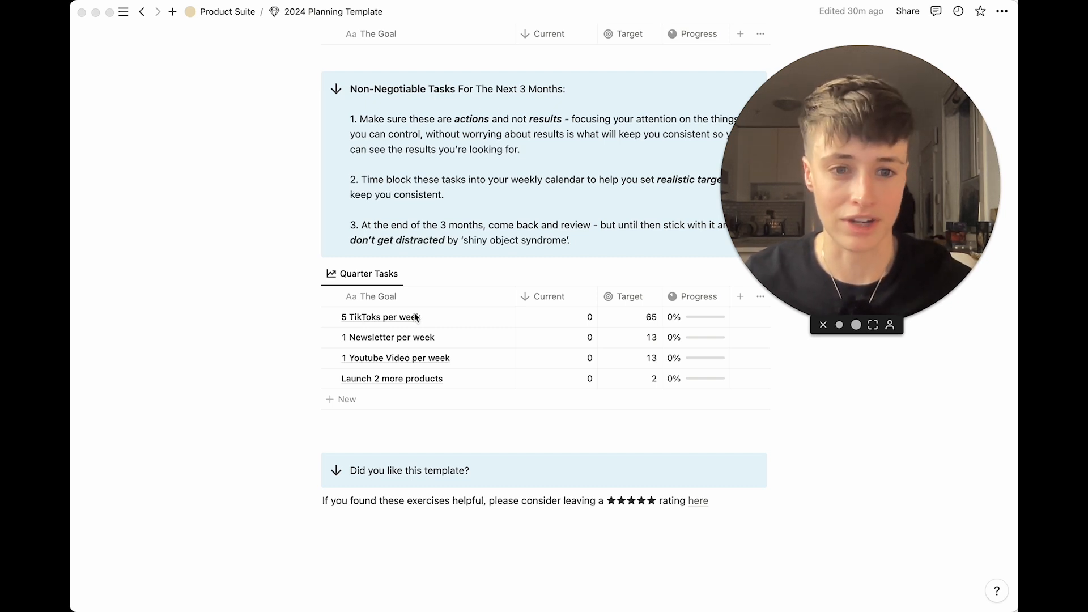
mouse_move(221, 309)
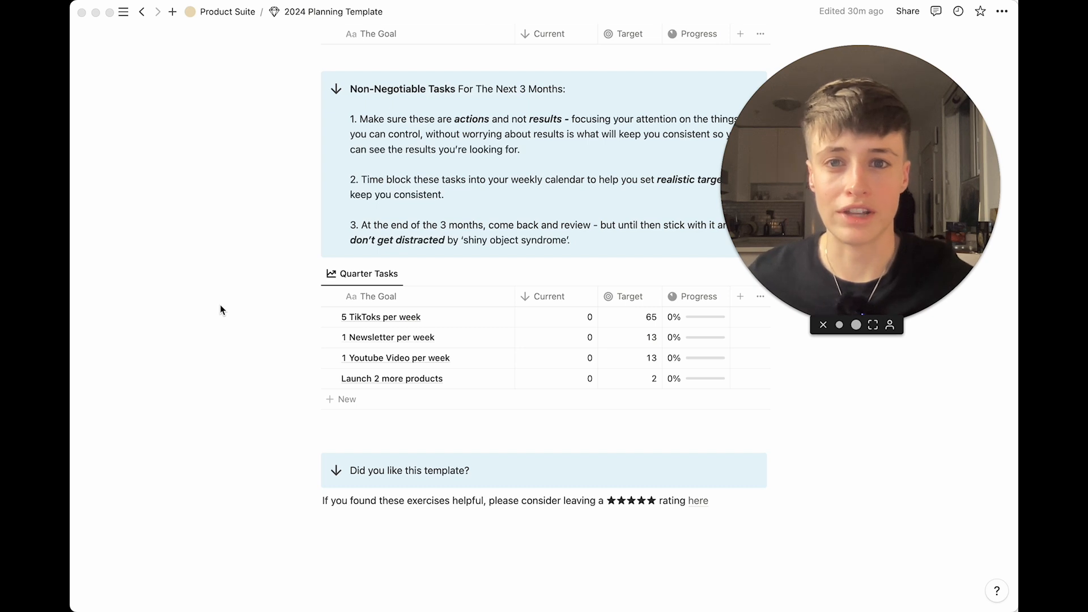